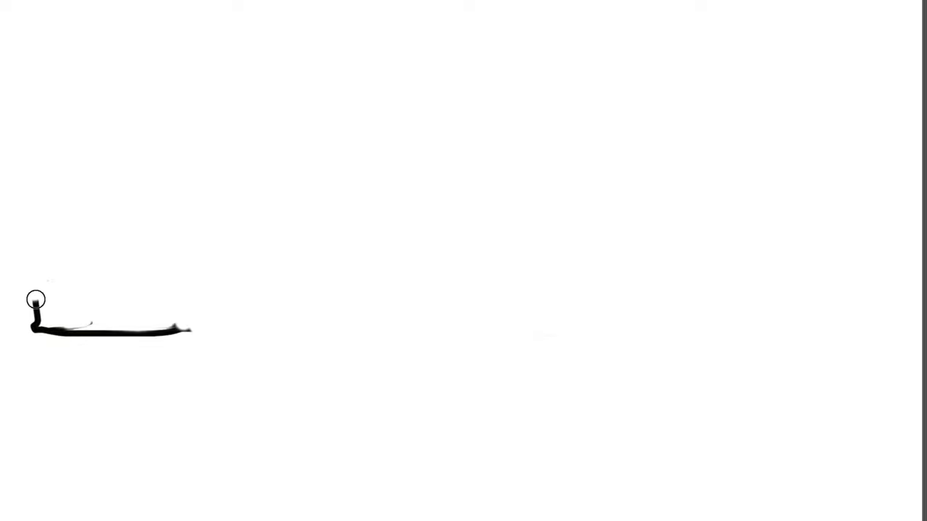
Step: Draw the rising hood line, windshield and roof curve down to the rear, then the rear end outline
drag(35, 299, 231, 217)
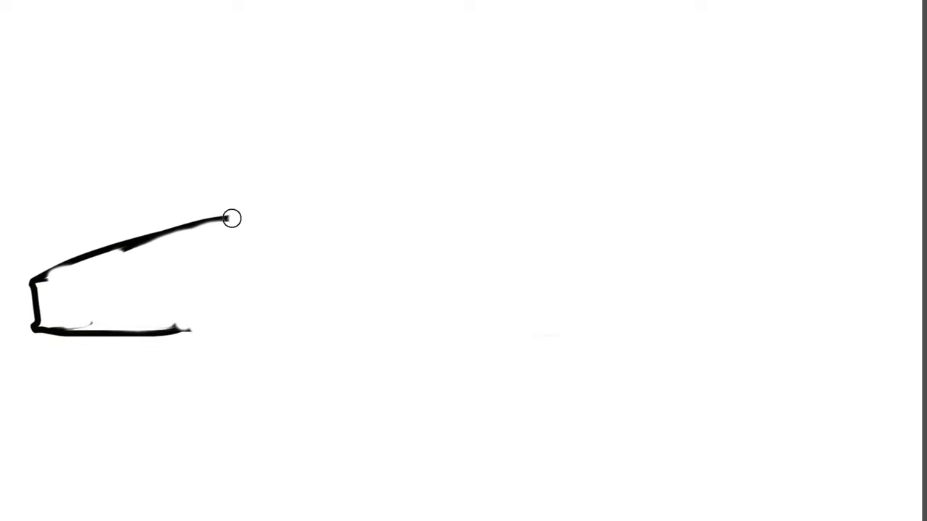
drag(232, 217, 484, 152)
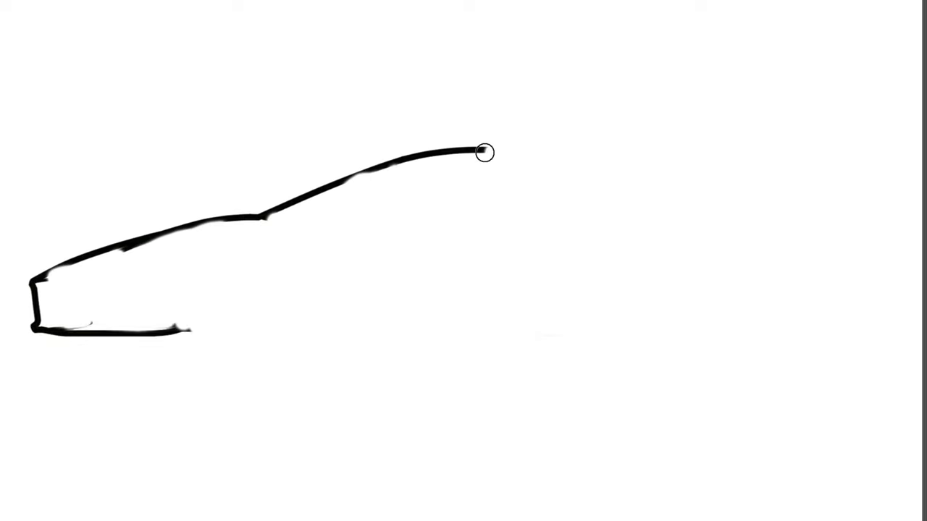
drag(484, 154, 751, 197)
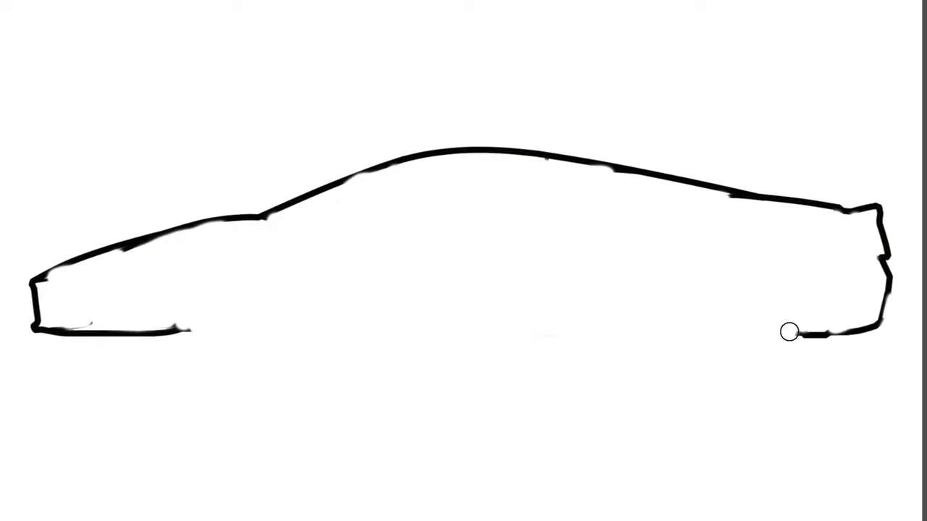
drag(789, 332, 481, 331)
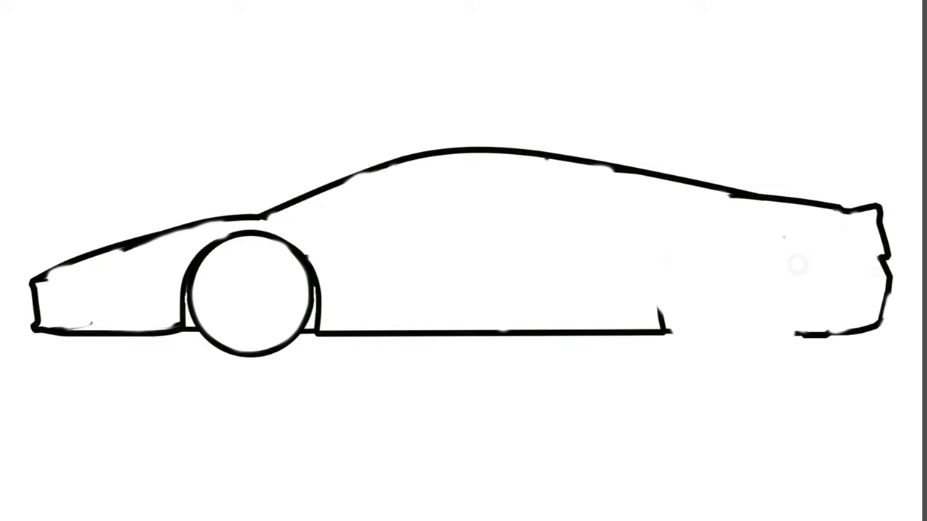
Step: Draw the rear wheel arch and the rear wheel circle beneath it
drag(794, 264, 750, 355)
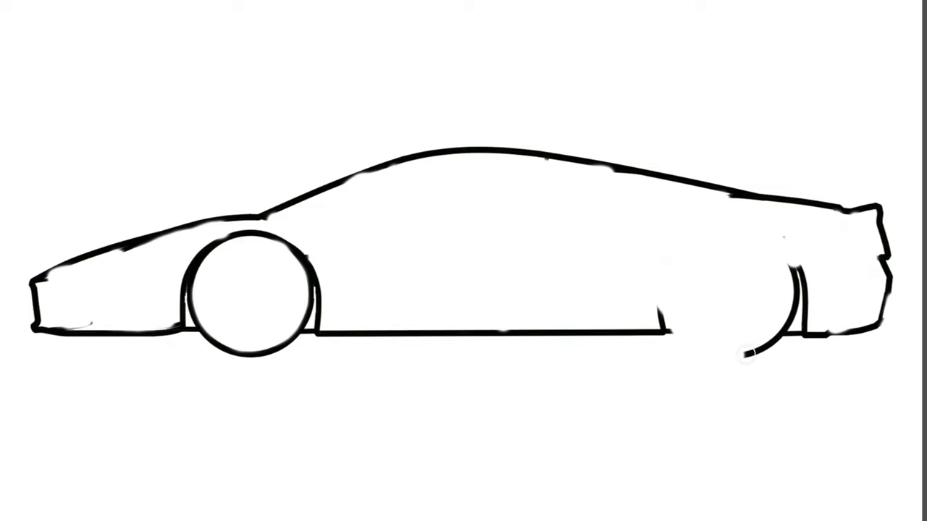
drag(673, 250, 754, 355)
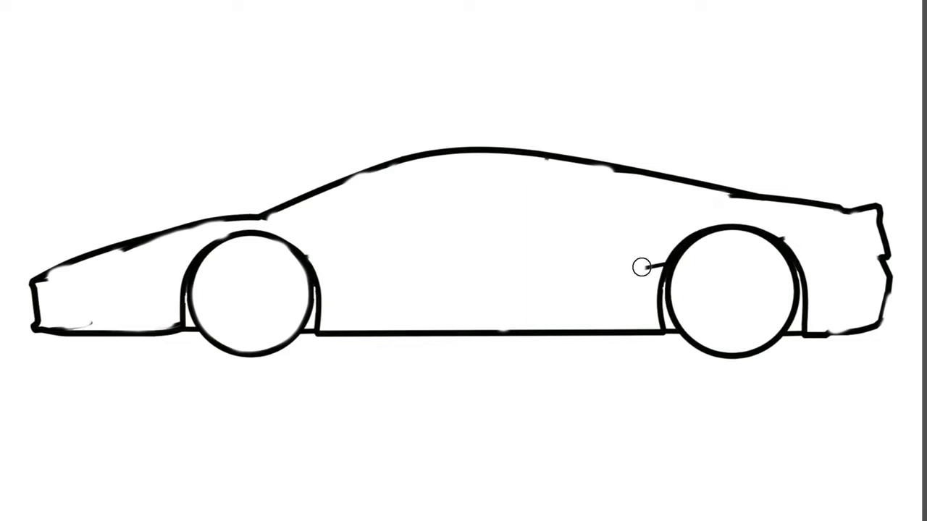
Step: Draw the curved side sculpt line running along the body between the wheels
drag(640, 267, 340, 271)
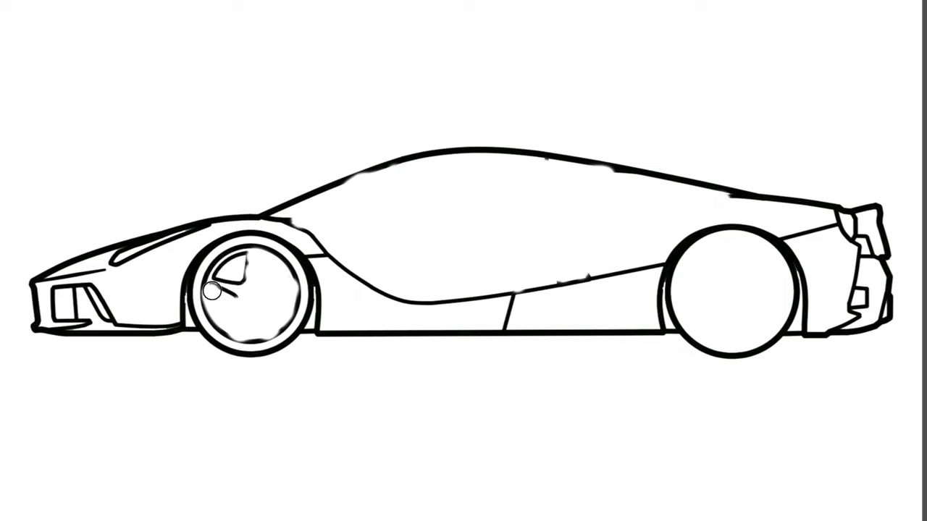
Step: Draw the front wheel's spokes and hub, then the rear wheel's inner rim line
drag(225, 275, 261, 318)
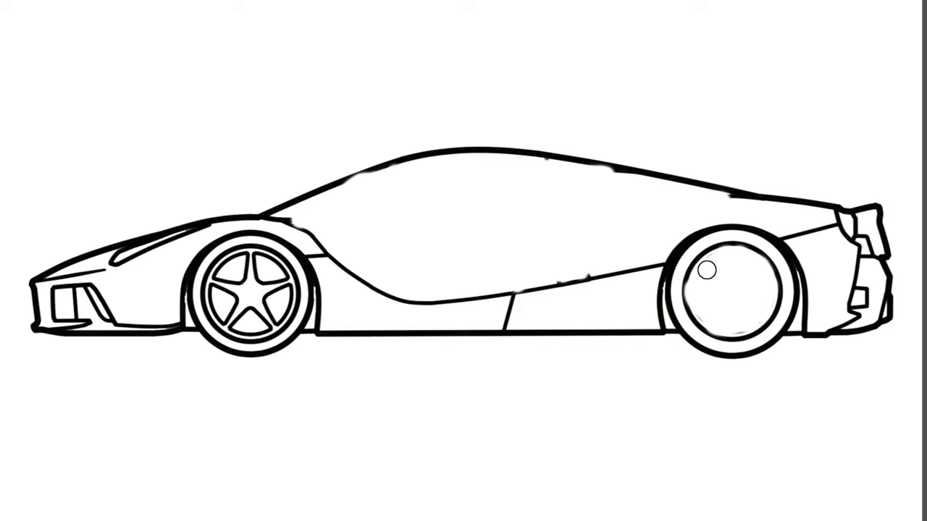
drag(713, 272, 713, 297)
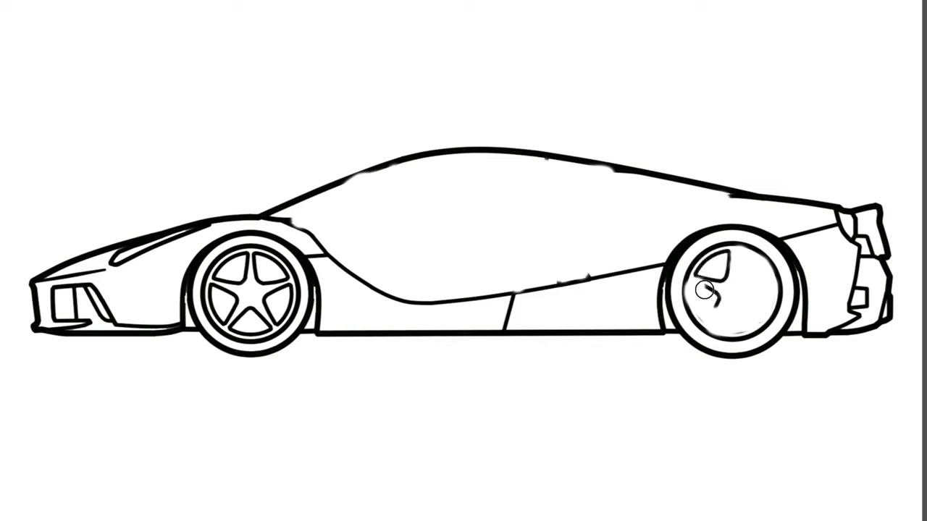